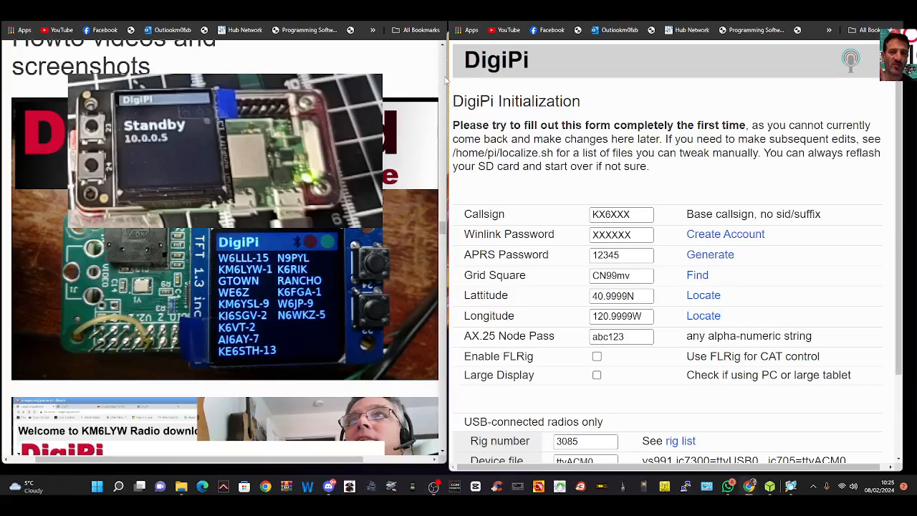
pyautogui.moveTo(371, 66)
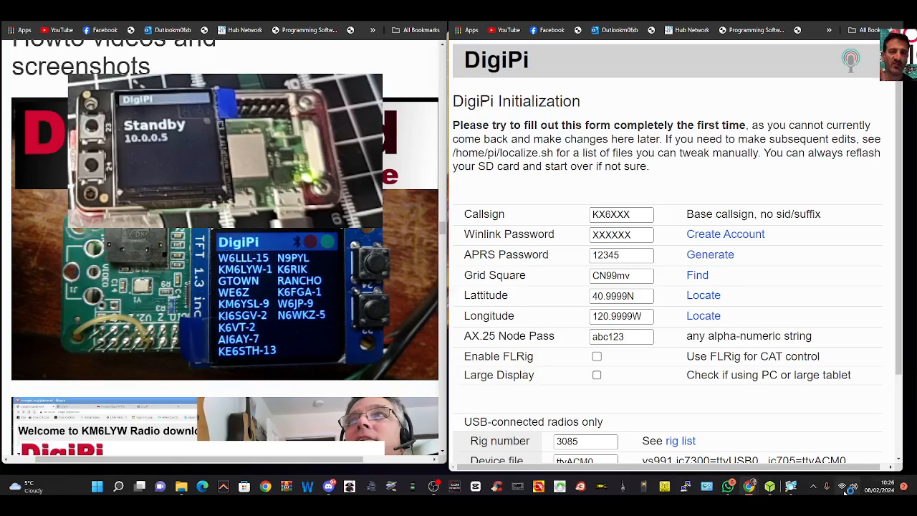
# Step: Expand the WiFi list in Windows quick settings so the DigiPi network appears
pyautogui.click(848, 488)
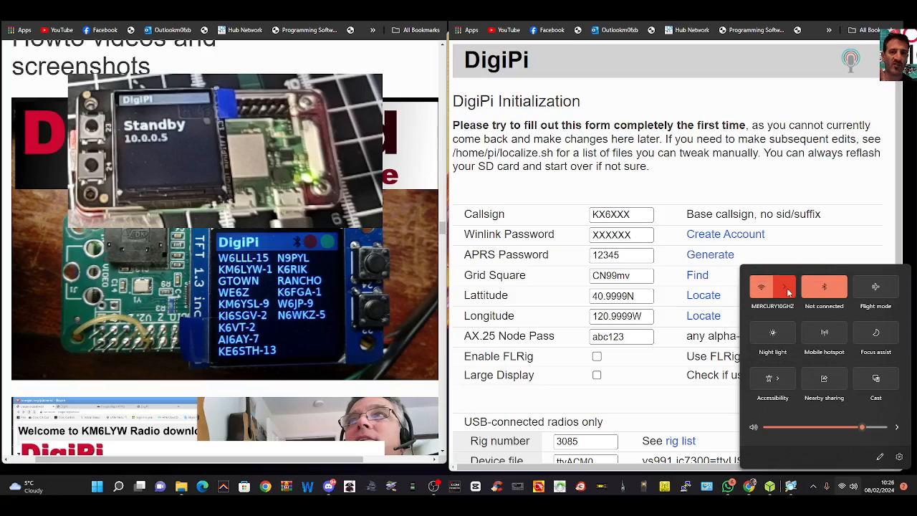
pyautogui.click(773, 287)
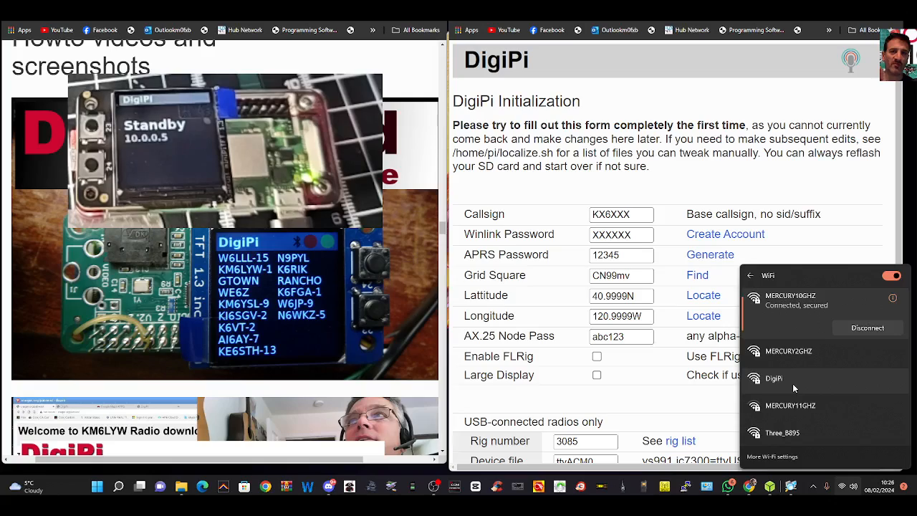
pyautogui.moveTo(803, 384)
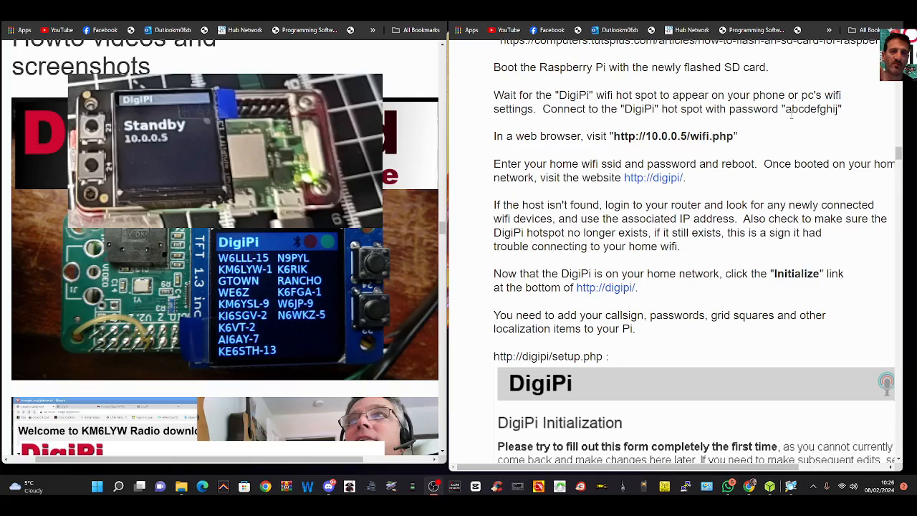
pyautogui.moveTo(806, 119)
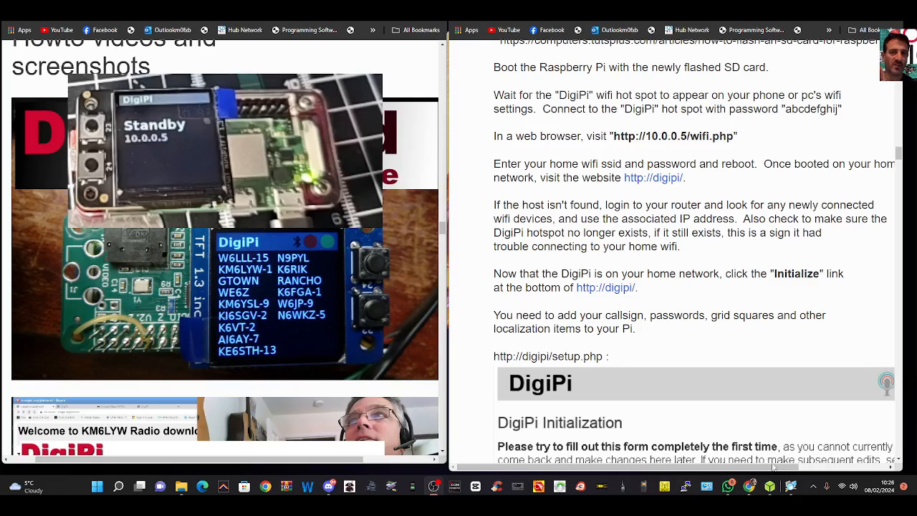
# Step: Start connecting to the DigiPi hotspot and cancel the PIN prompt
pyautogui.click(846, 488)
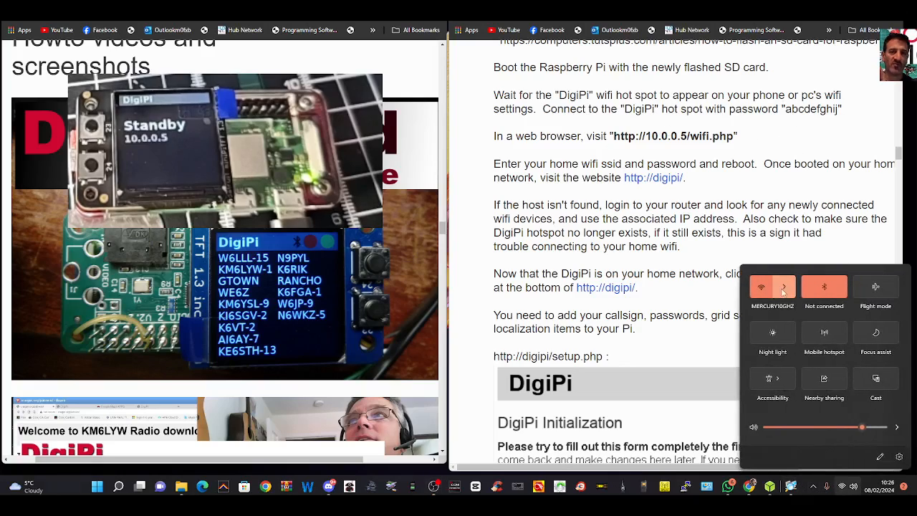
pyautogui.click(773, 293)
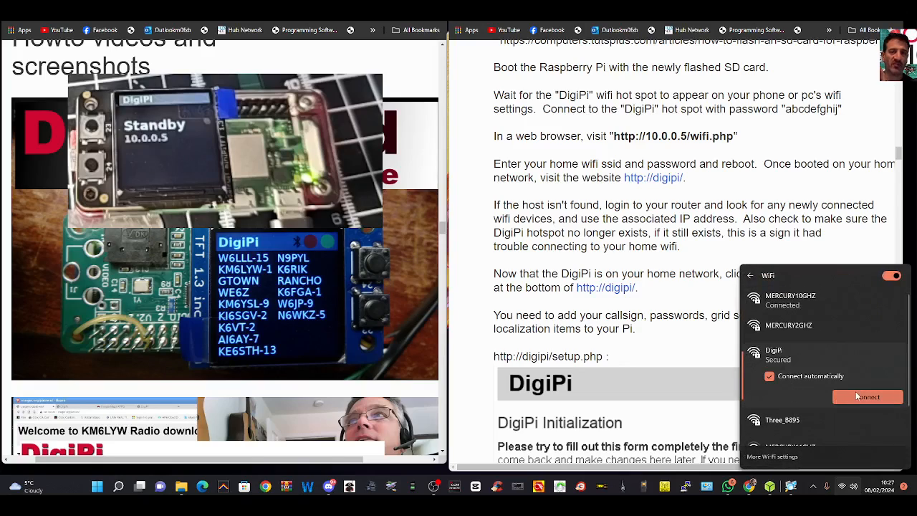
pyautogui.click(867, 396)
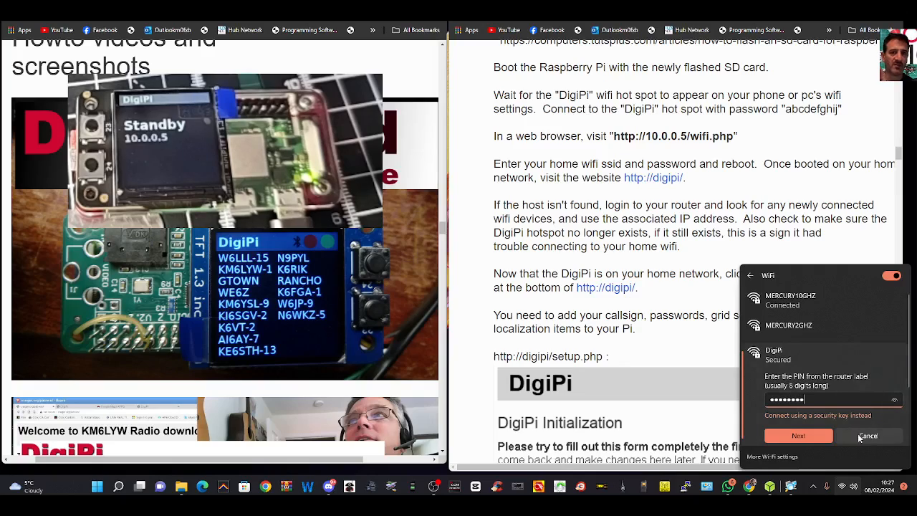
pyautogui.click(799, 435)
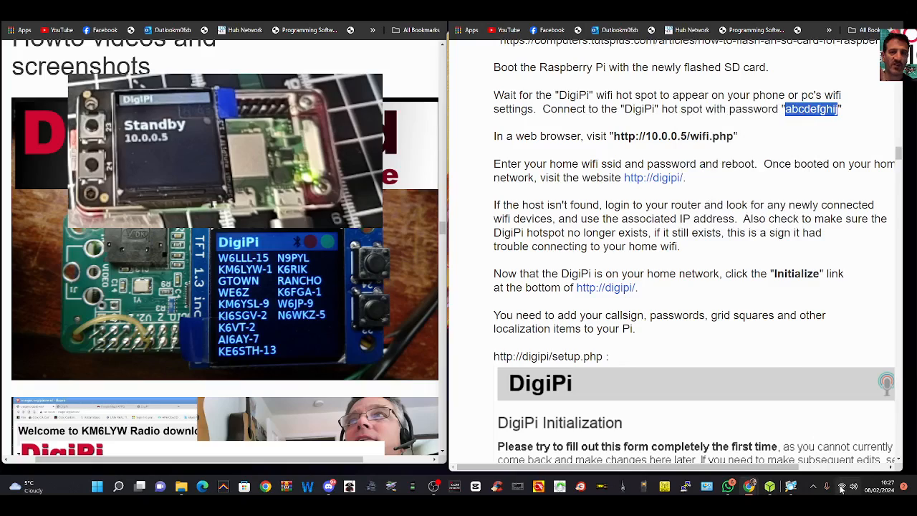
pyautogui.click(849, 488)
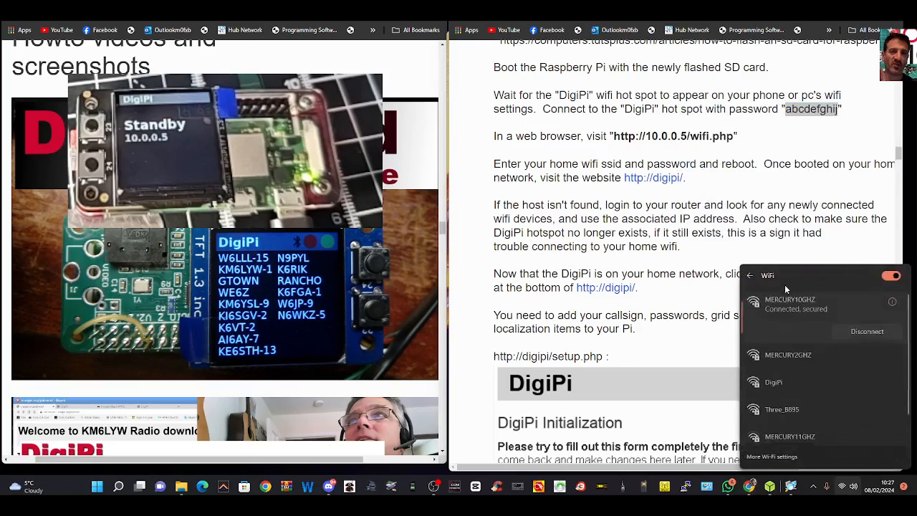
pyautogui.click(774, 381)
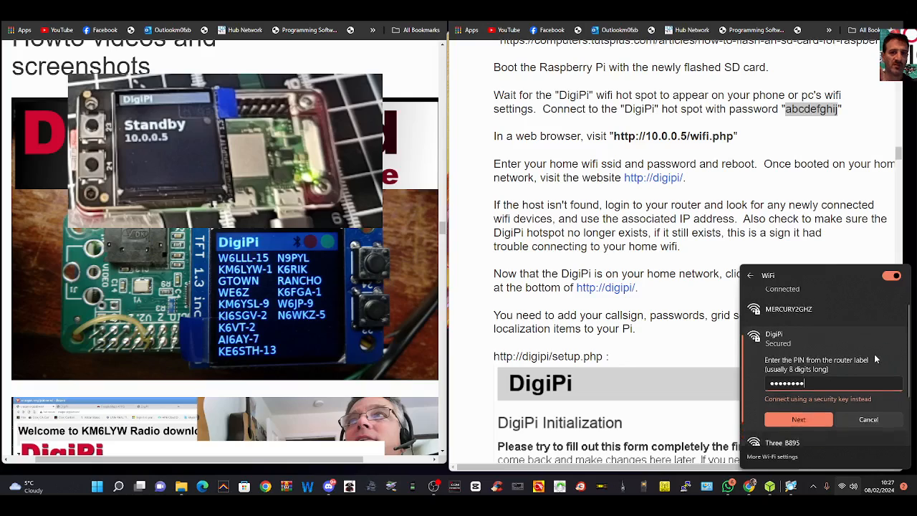
pyautogui.click(798, 419)
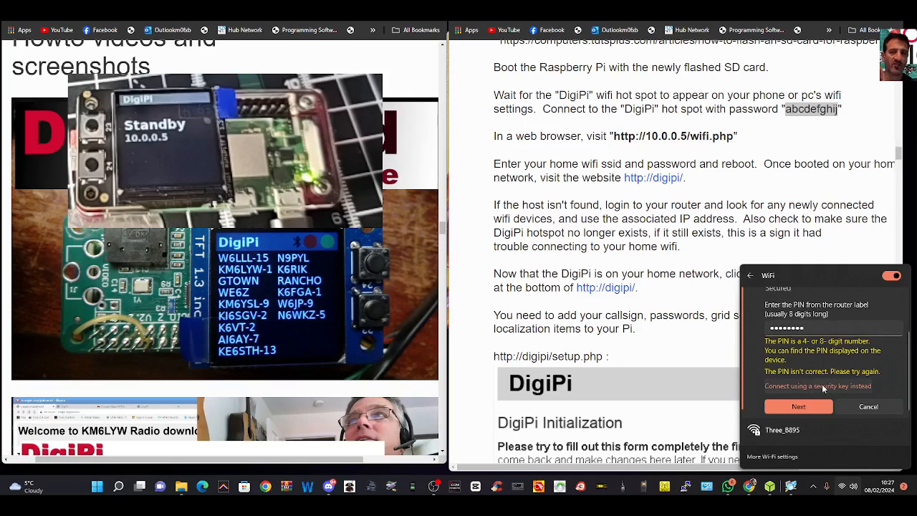
pyautogui.click(817, 386)
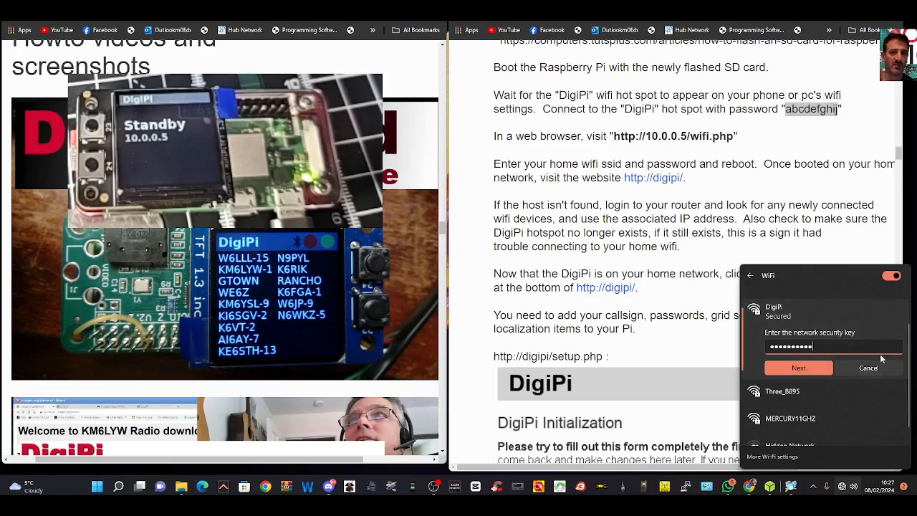
pyautogui.click(799, 367)
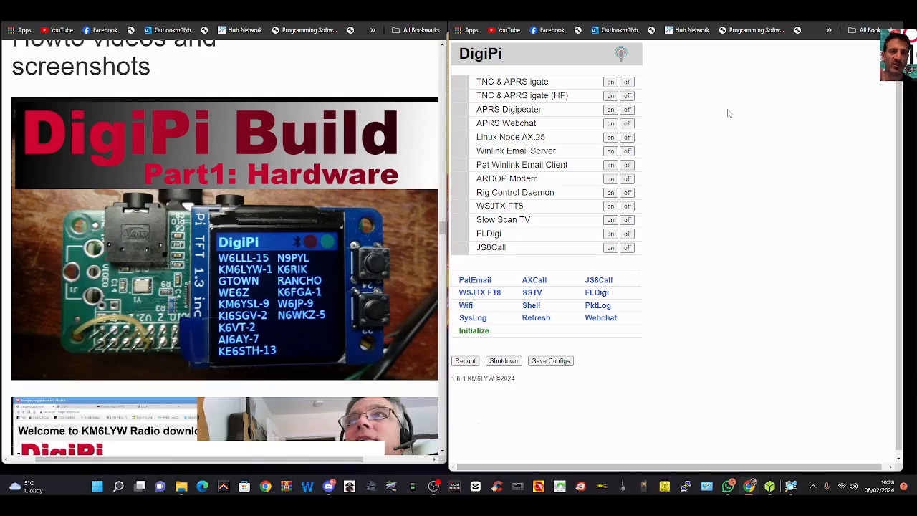
pyautogui.moveTo(814, 307)
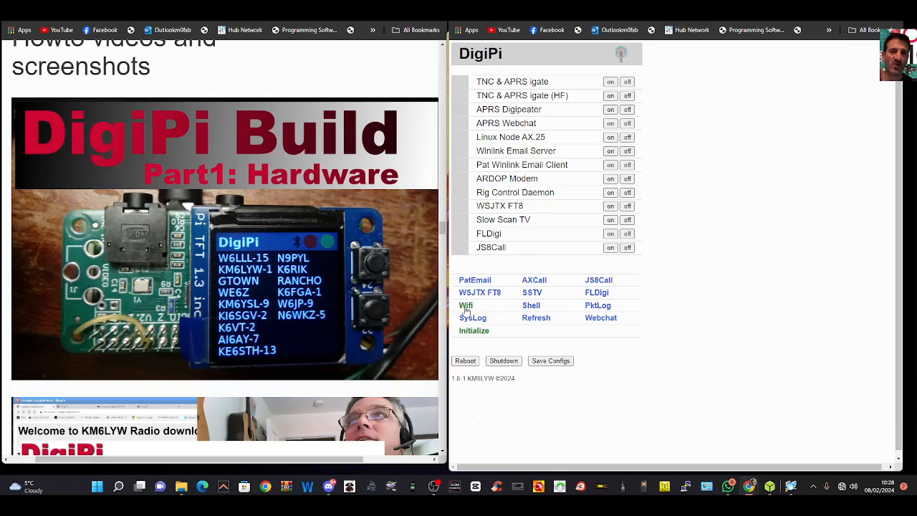
# Step: Enter the home network SSID 'MERCU' on Wifi Setup, submit it, and reboot the DigiPi
pyautogui.click(466, 304)
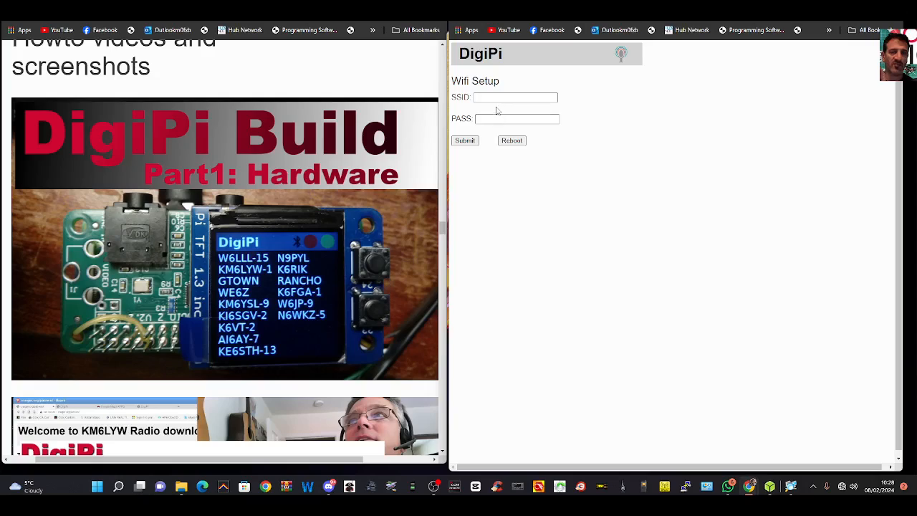
pyautogui.click(515, 98)
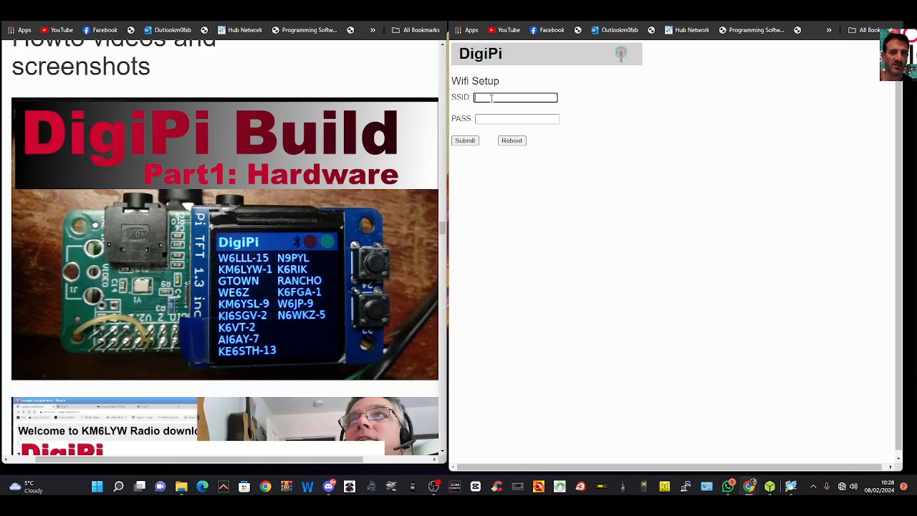
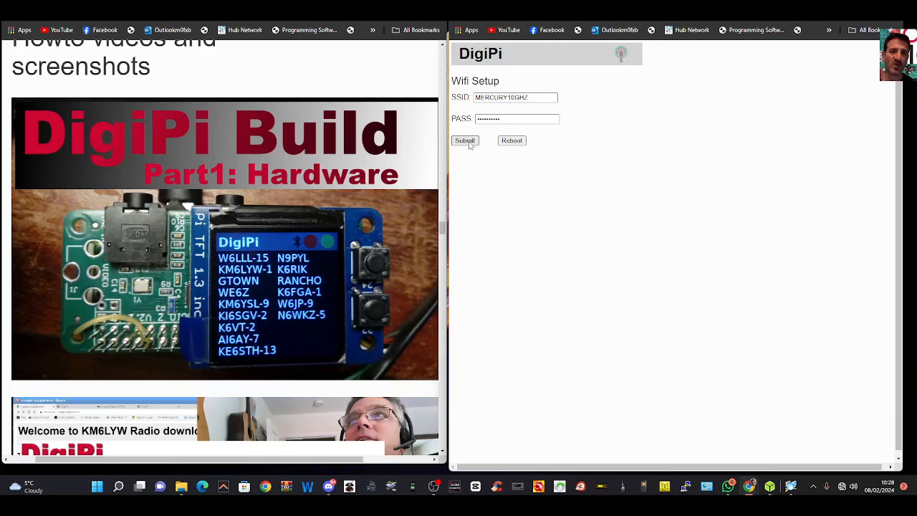
pyautogui.click(465, 140)
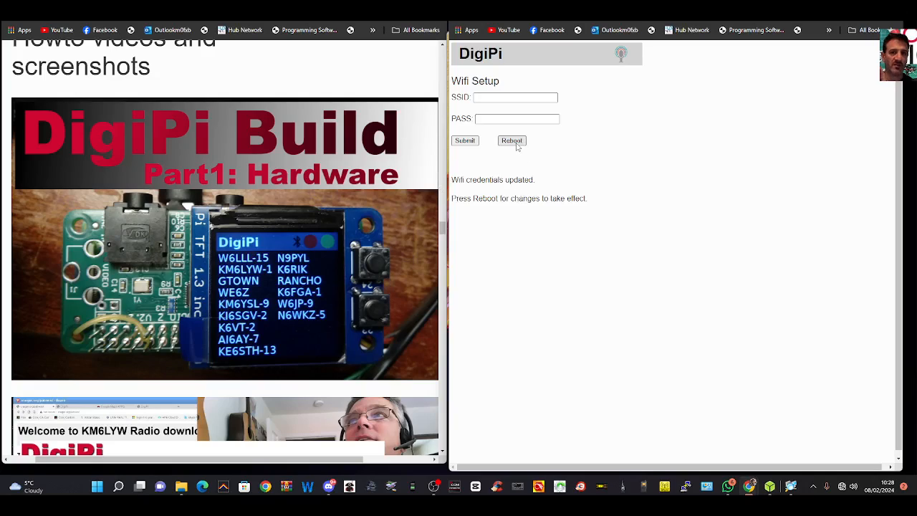
pyautogui.click(512, 141)
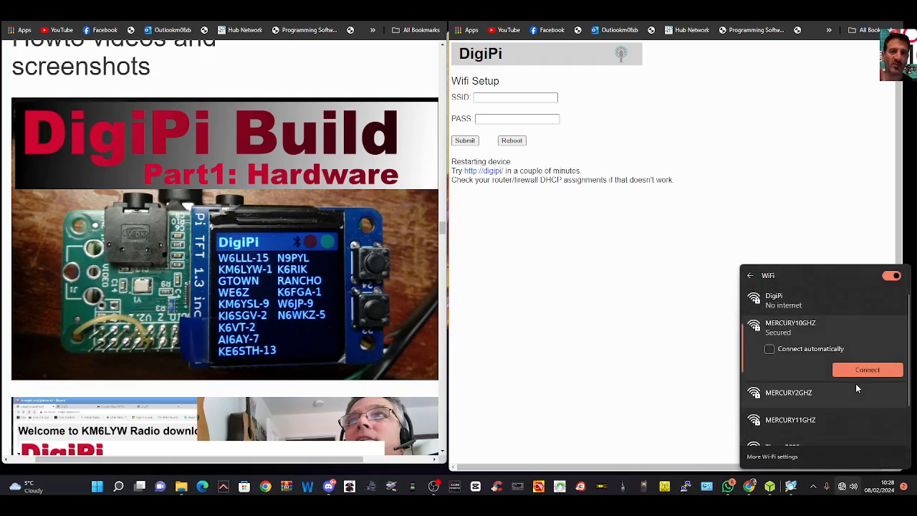
pyautogui.click(868, 370)
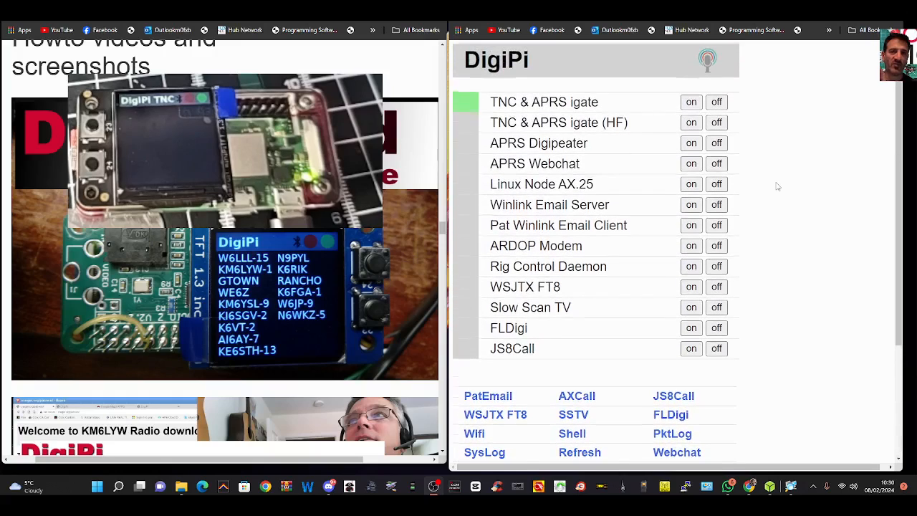
# Step: Scroll the dashboard down to the Reboot, Shutdown, Save Configs buttons and Initialize link
pyautogui.scroll(-3)
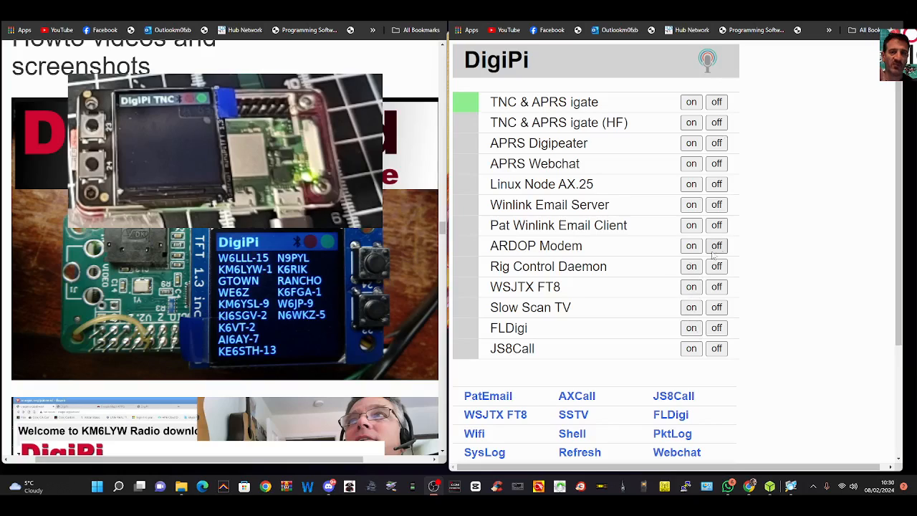
pyautogui.scroll(-3)
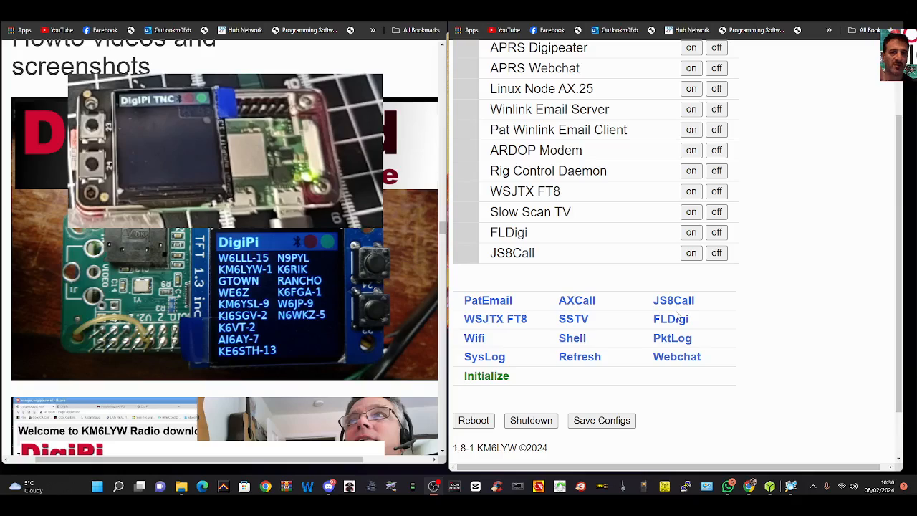
pyautogui.moveTo(527, 404)
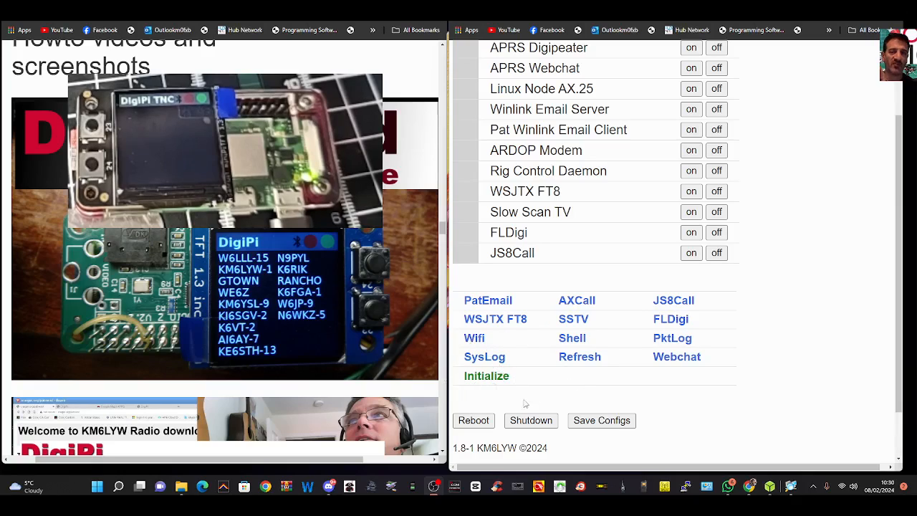
# Step: Enter the Initialization form and follow the 'rig list' link beside Rig number
pyautogui.click(487, 376)
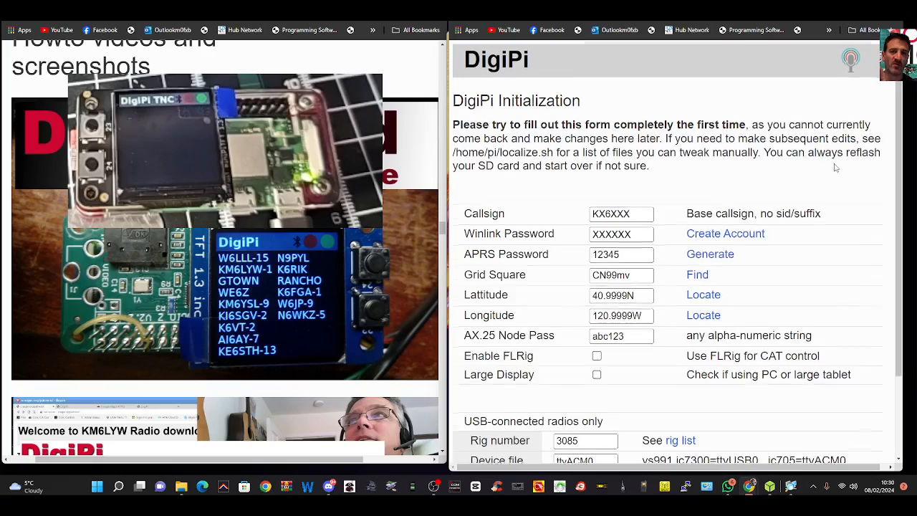
pyautogui.scroll(-3)
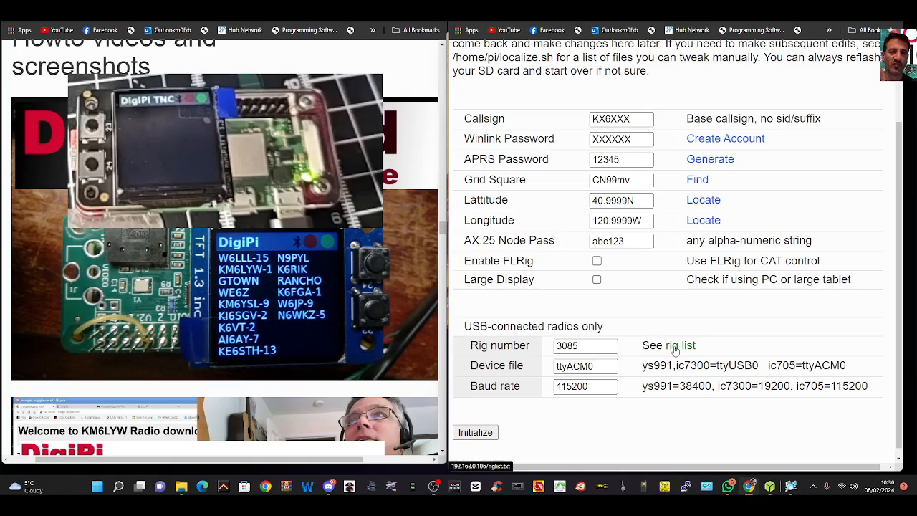
pyautogui.click(678, 344)
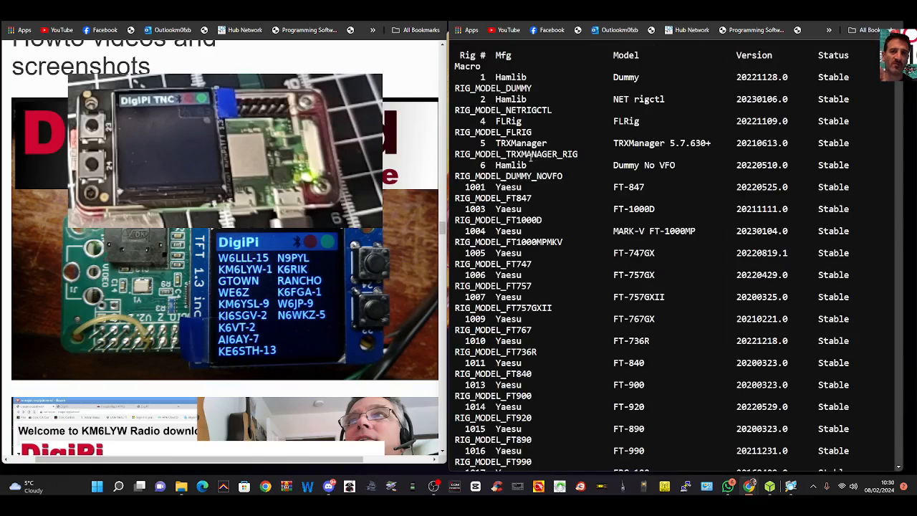
# Step: Scroll through the supported rig list of Hamlib model numbers
pyautogui.scroll(-3)
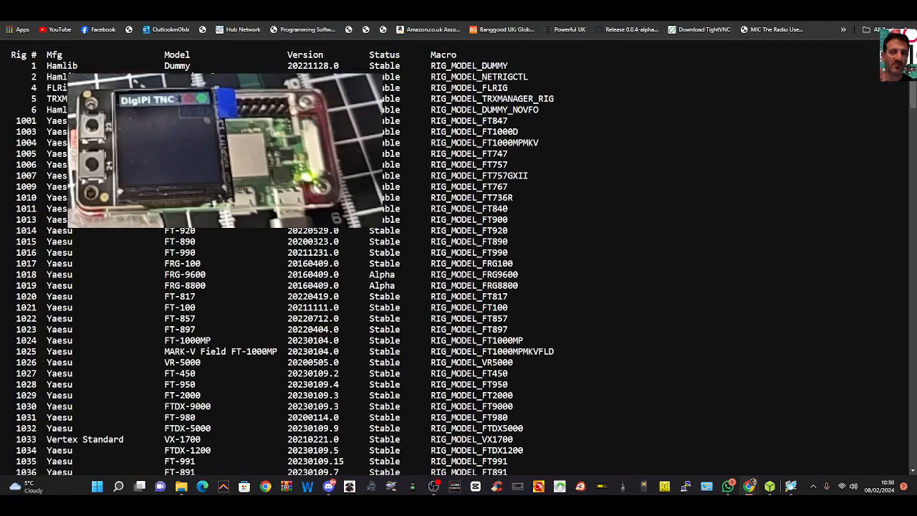
pyautogui.moveTo(642, 268)
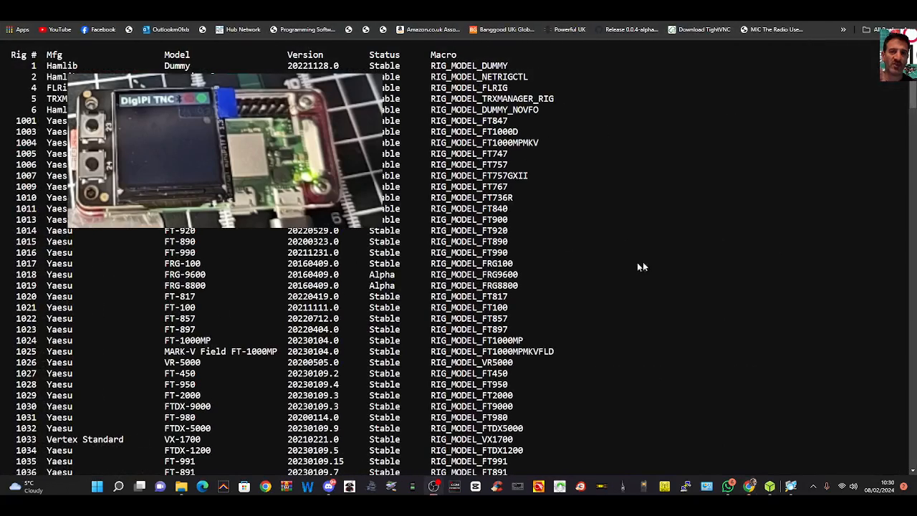
pyautogui.moveTo(0, 175)
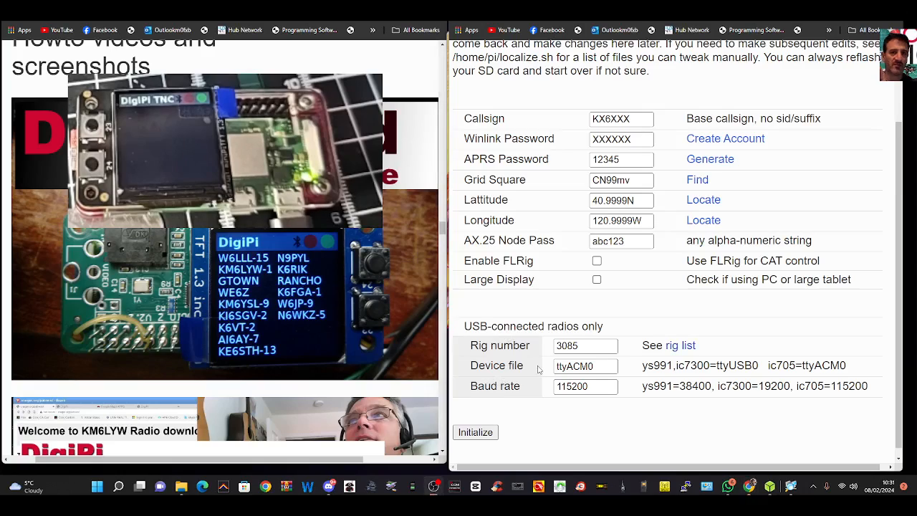
pyautogui.click(585, 366)
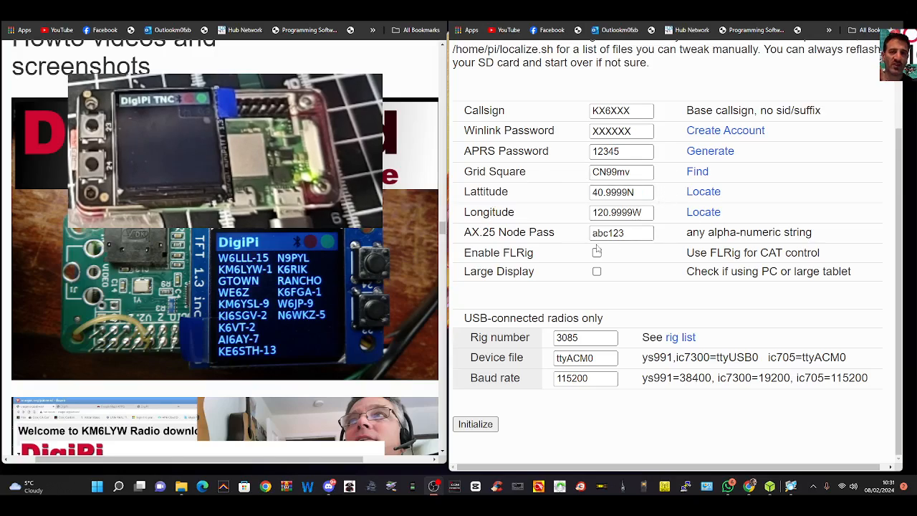
pyautogui.click(622, 232)
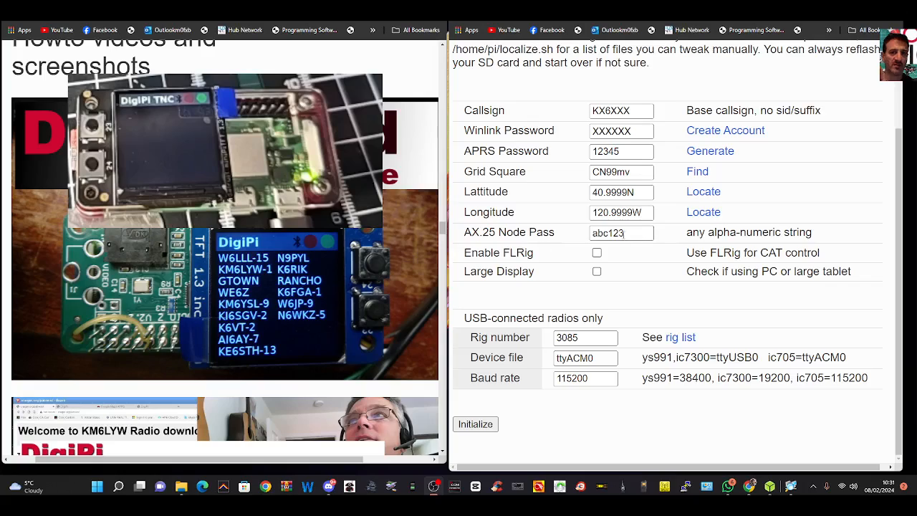
pyautogui.tripleClick(621, 232)
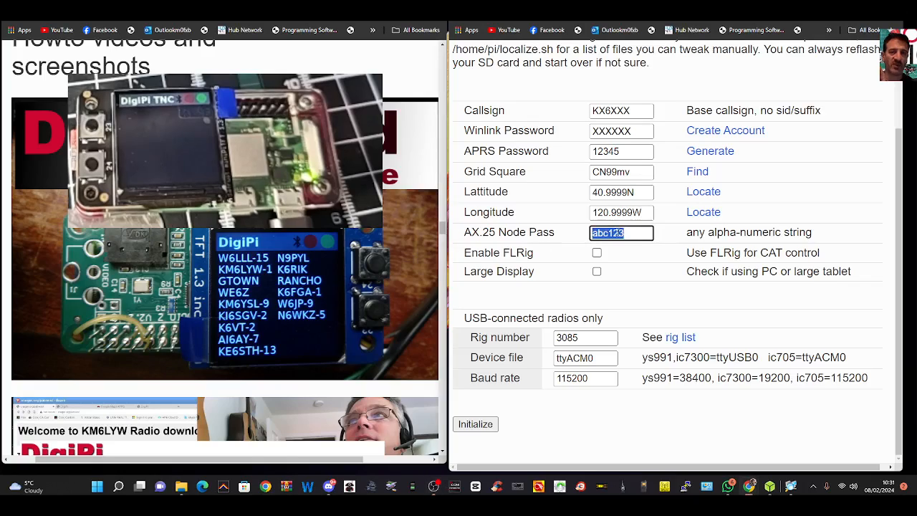
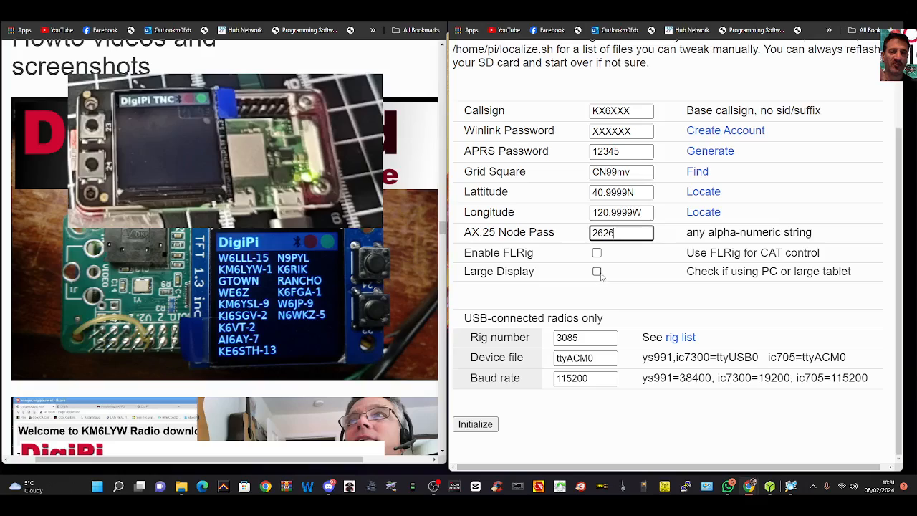
pyautogui.moveTo(532, 407)
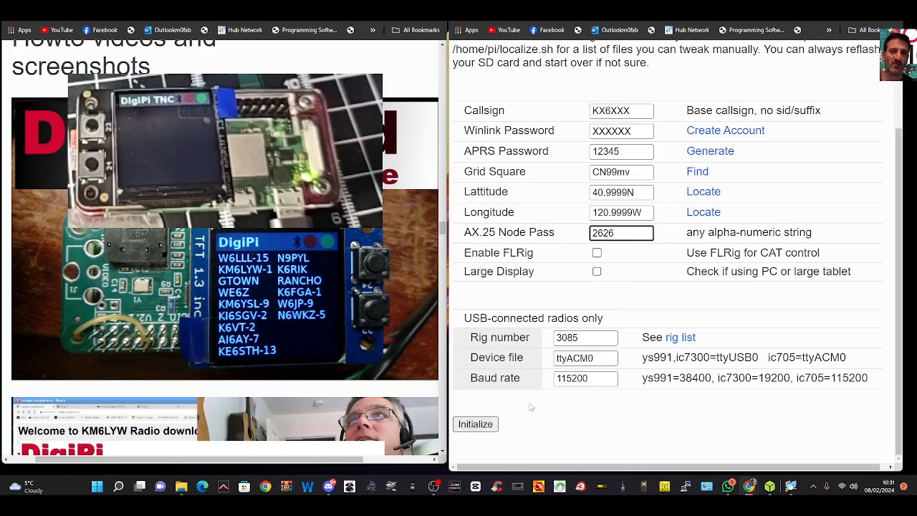